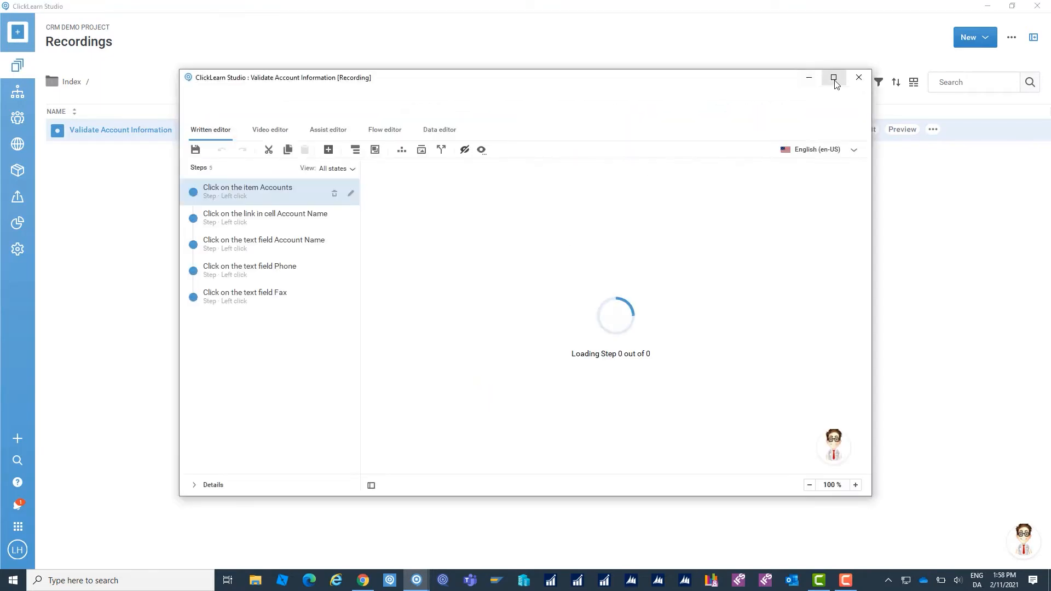
Maximize the Validate Account Information recording window in the written editor.
{"action": "left_click", "coordinate": [834, 77]}
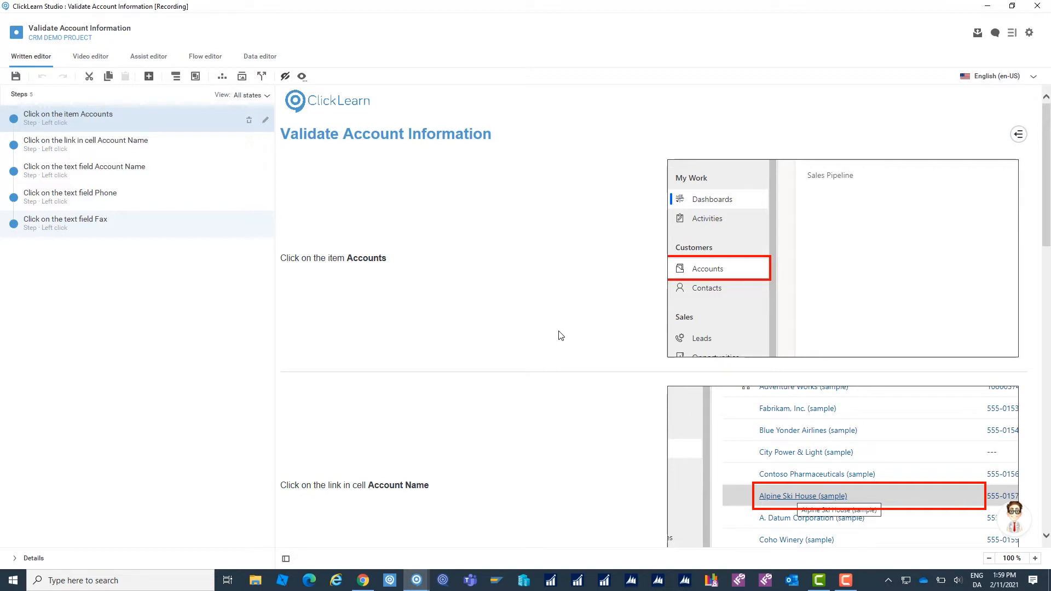
{"action": "mouse_move", "coordinate": [560, 334]}
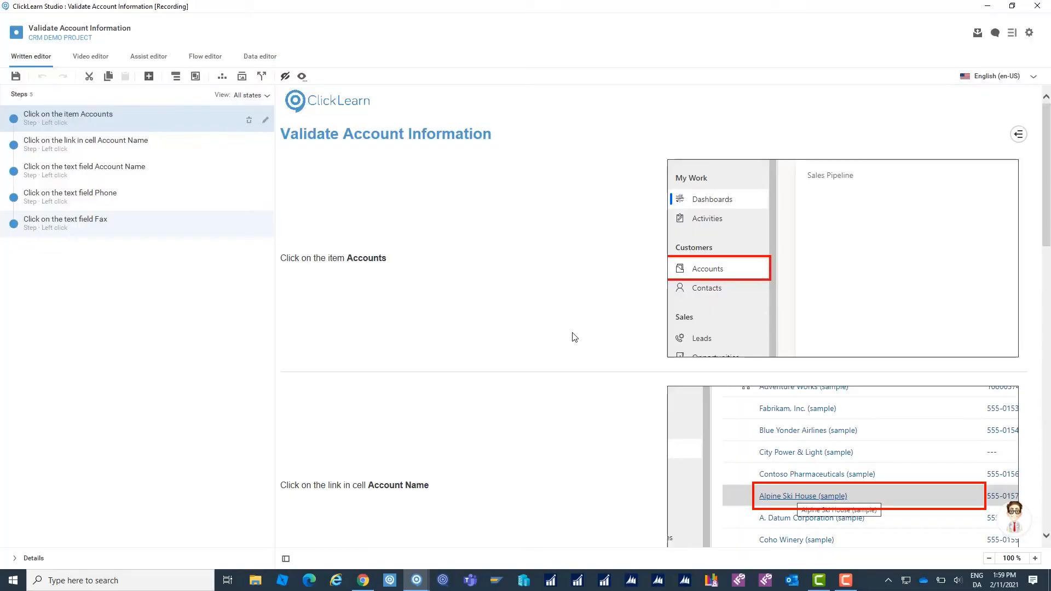
{"action": "mouse_move", "coordinate": [572, 306]}
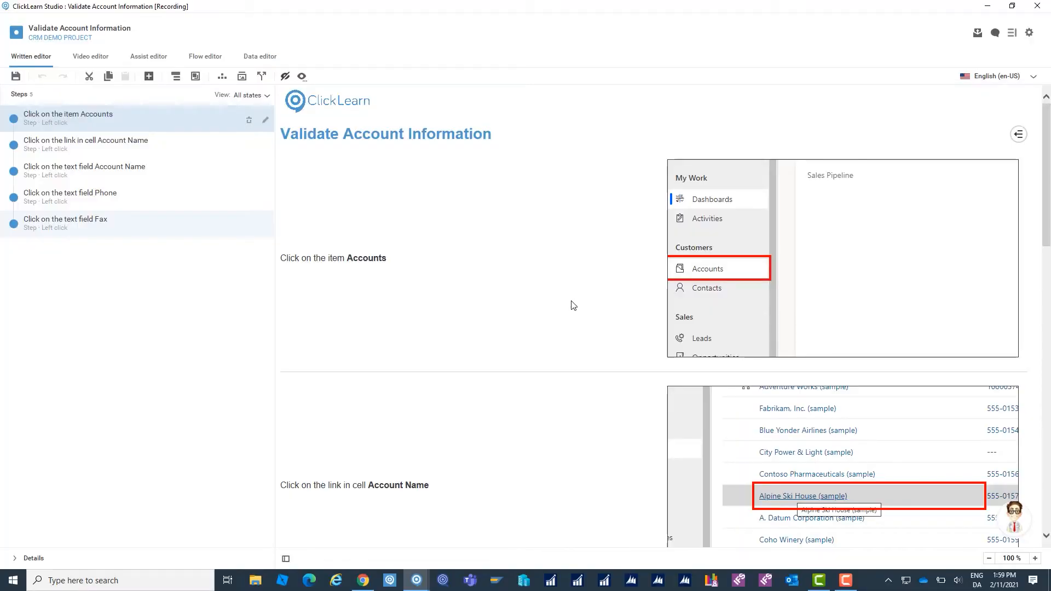
{"action": "mouse_move", "coordinate": [569, 310]}
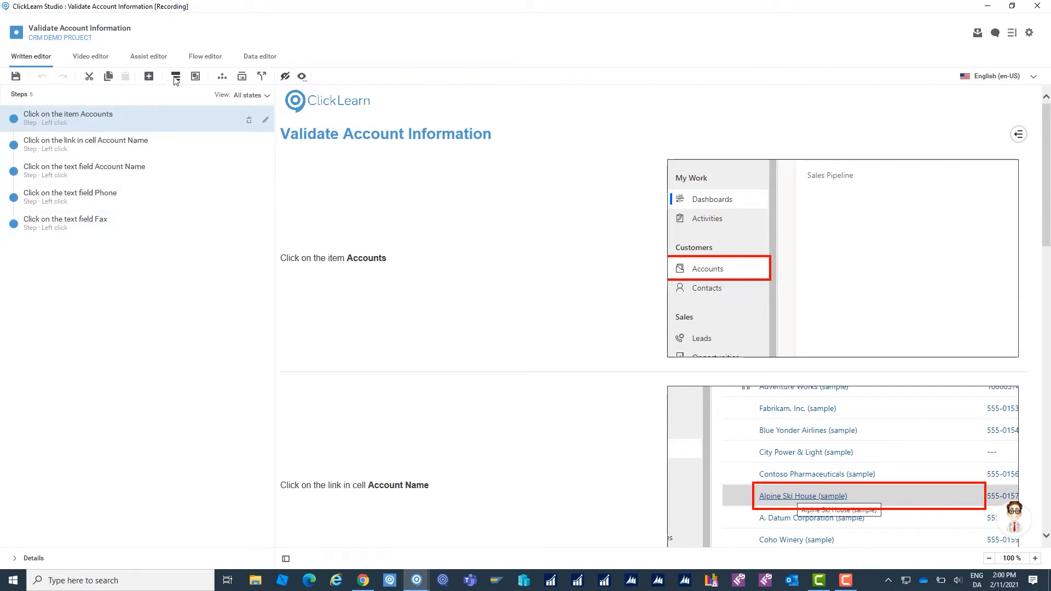
Add a new root-level section titled 'Objective' above the five click steps.
{"action": "left_click", "coordinate": [174, 76]}
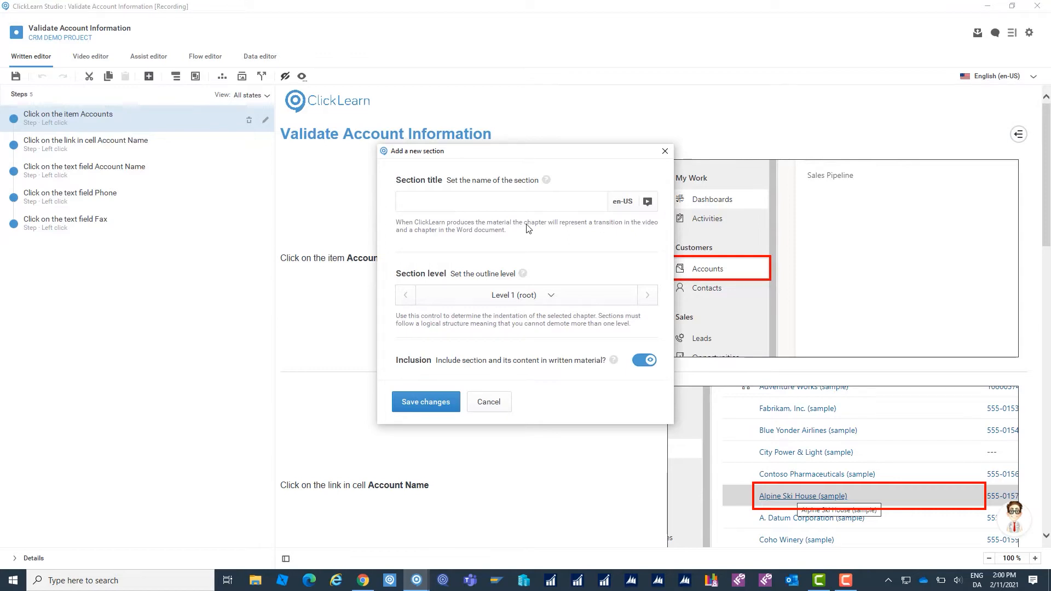
{"action": "type", "text": "Objecti"}
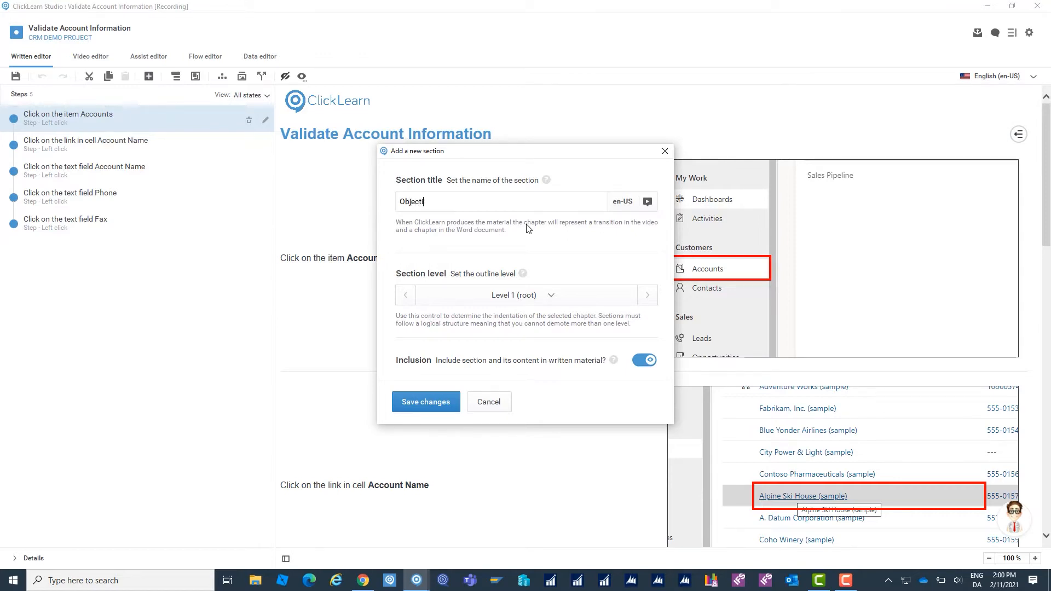
{"action": "type", "text": "ve"}
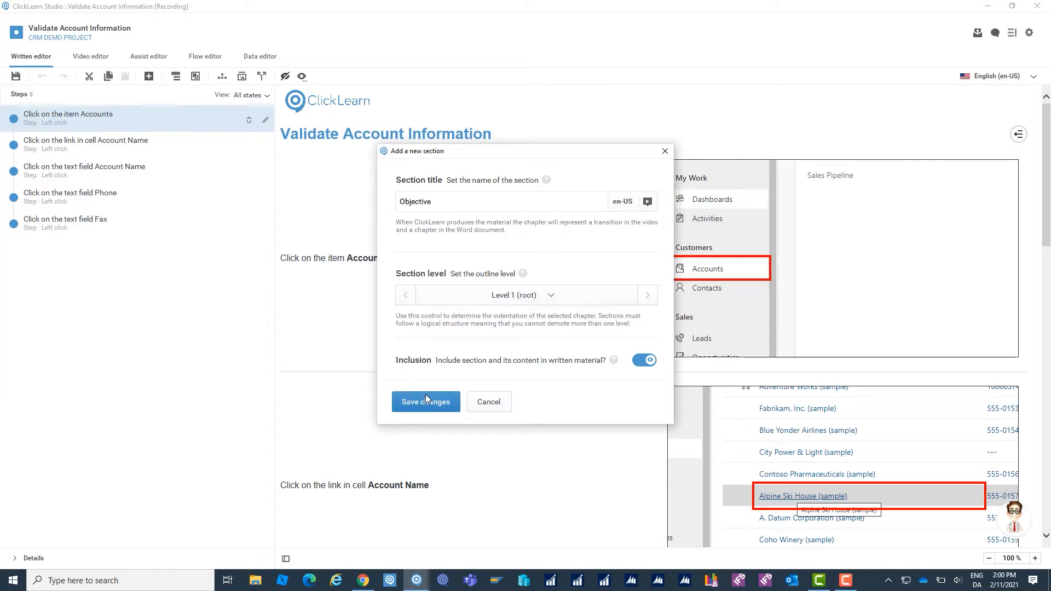
{"action": "left_click", "coordinate": [424, 402]}
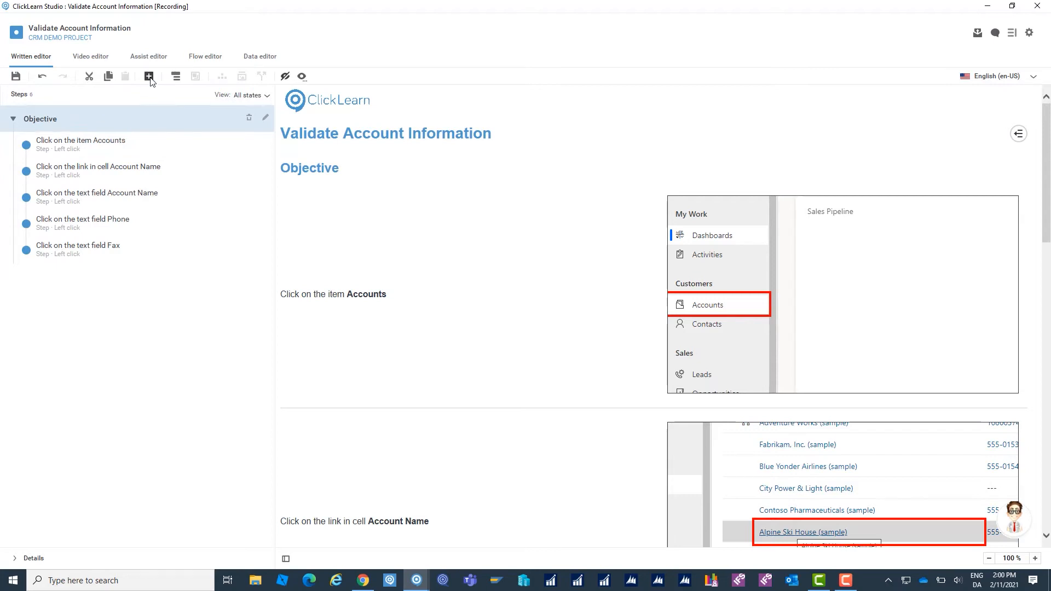
Add a text block under Objective reading 'Use this guide when you need to validate account info'.
{"action": "left_click", "coordinate": [150, 77]}
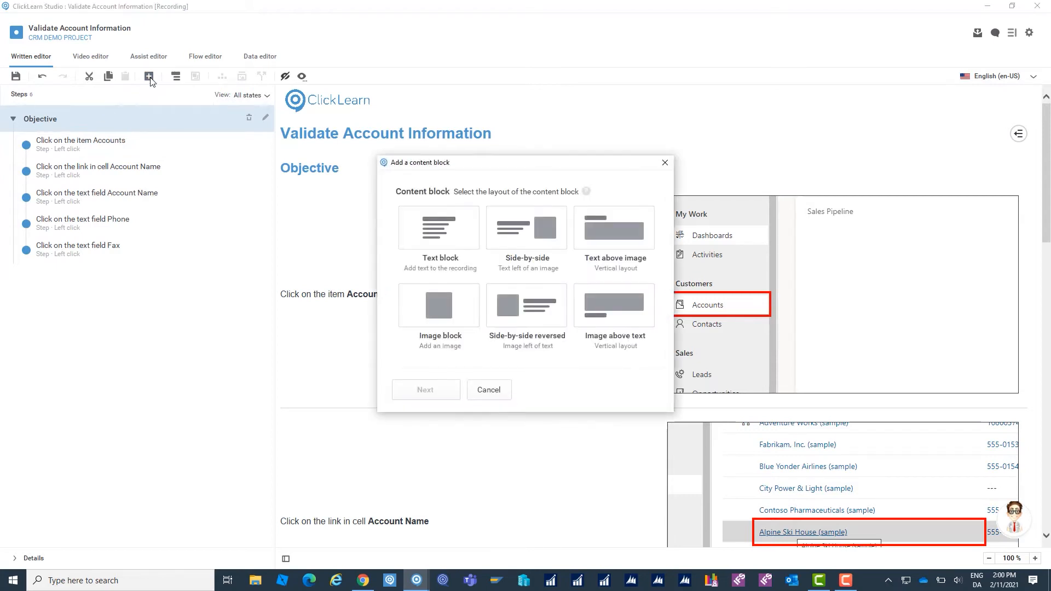
{"action": "left_click", "coordinate": [438, 227]}
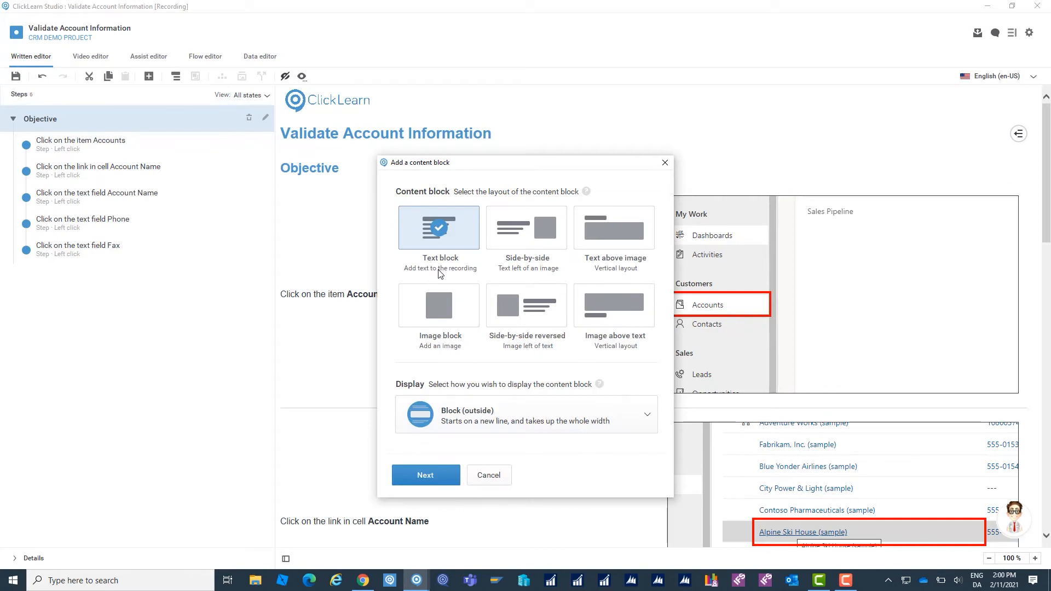
{"action": "mouse_move", "coordinate": [565, 330]}
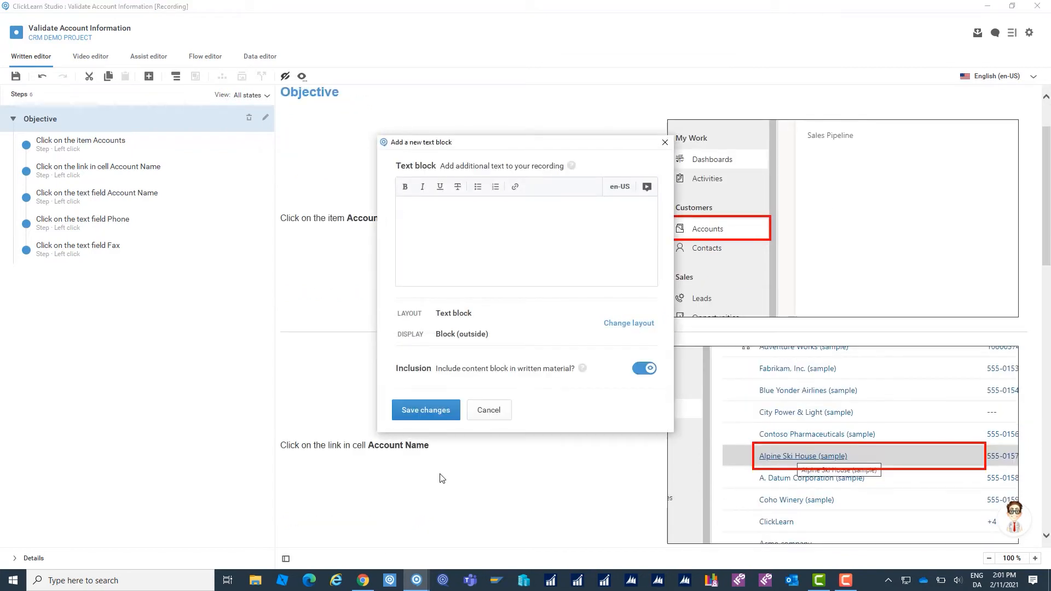
{"action": "type", "text": "Use"}
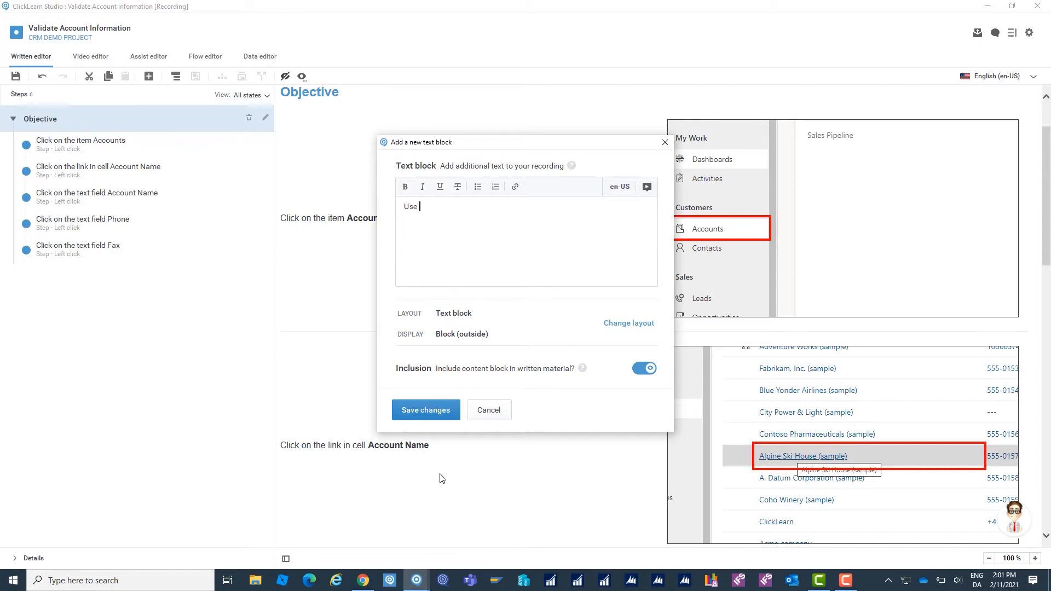
{"action": "type", "text": "this guide when you need to va"}
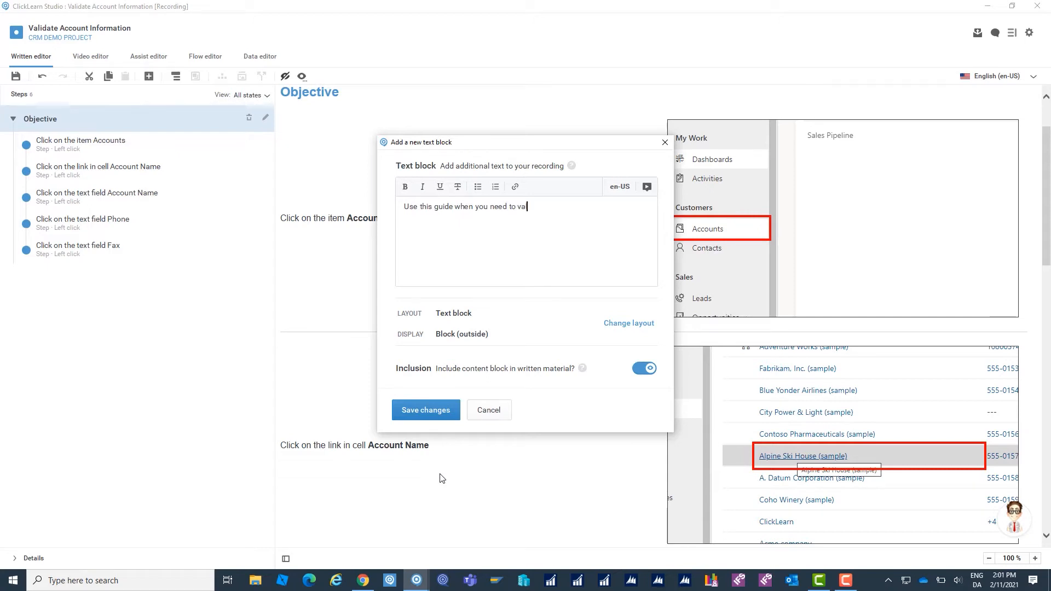
{"action": "type", "text": "lidate account inf"}
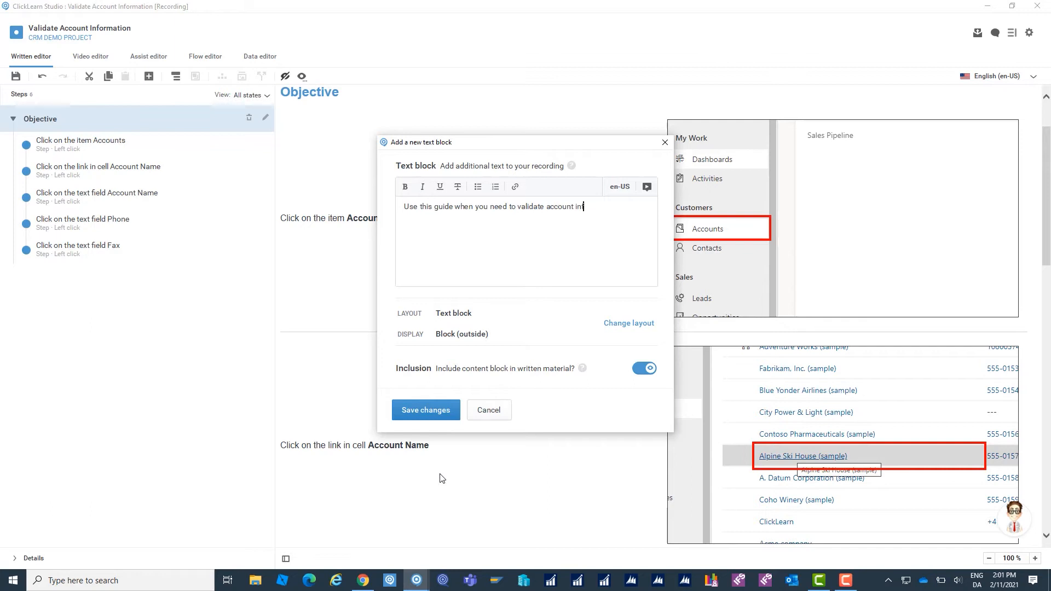
{"action": "left_click", "coordinate": [425, 409]}
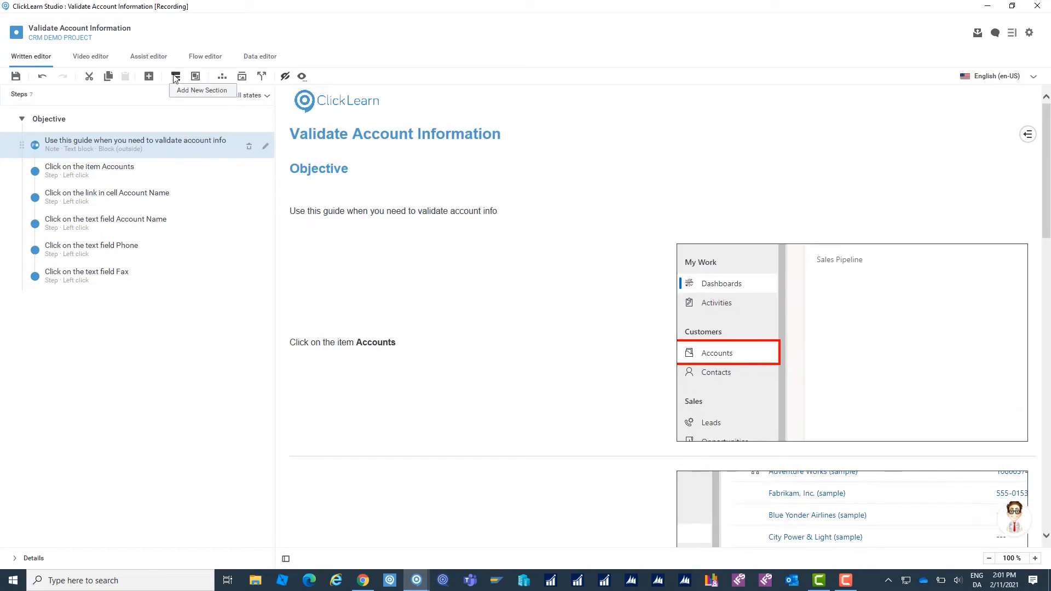
Add a root-level 'Steps' section grouping the five recorded click steps.
{"action": "left_click", "coordinate": [175, 75]}
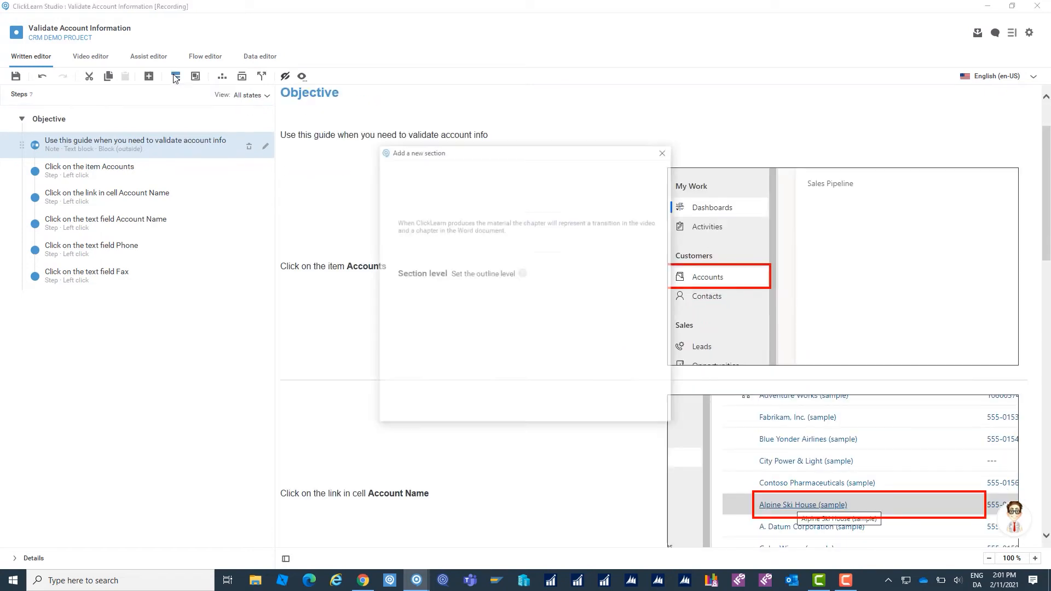
{"action": "type", "text": "S"}
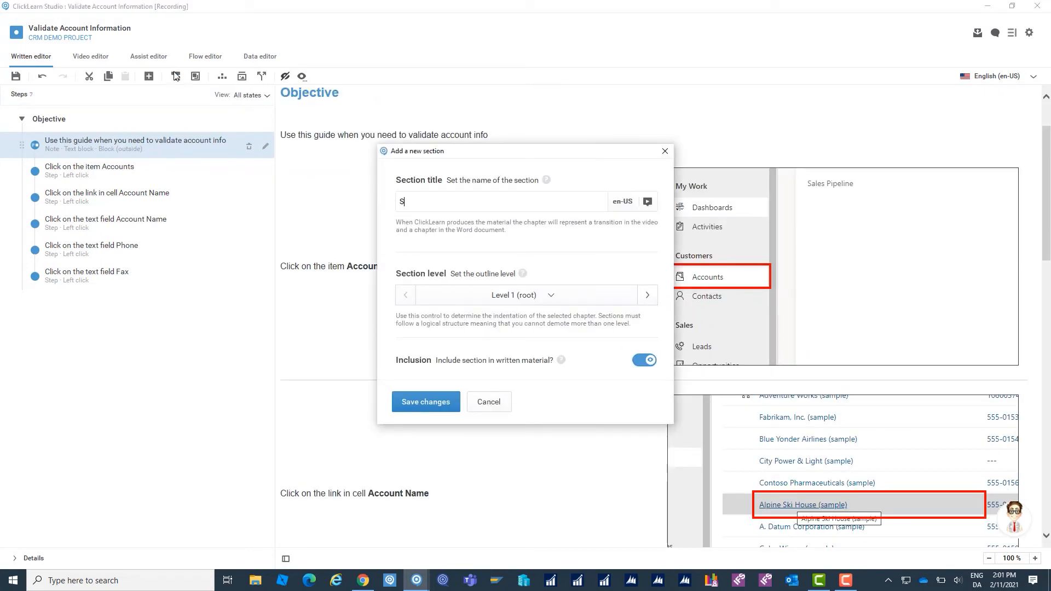
{"action": "type", "text": "teps"}
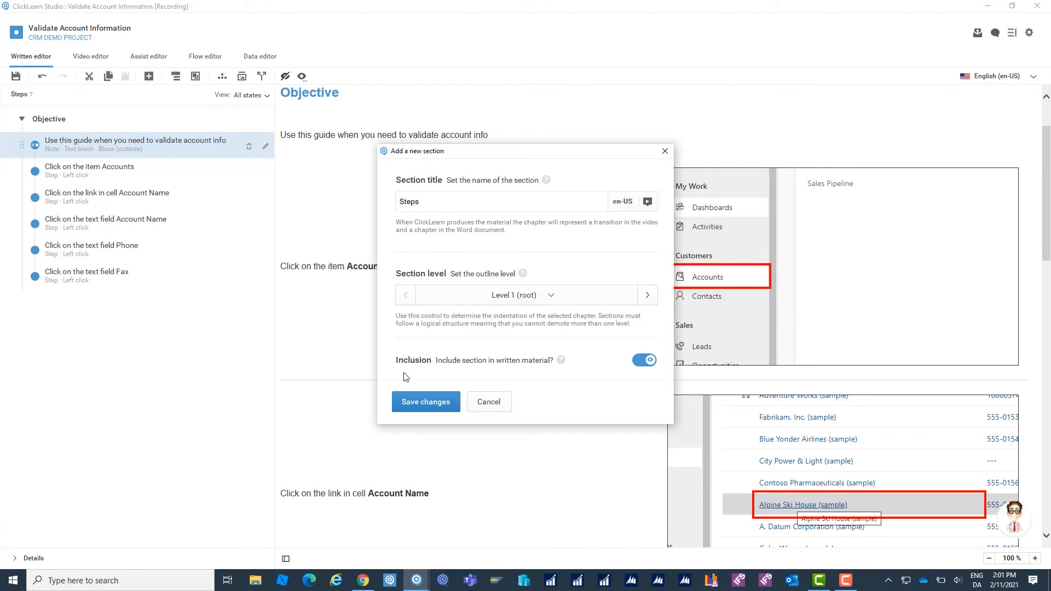
{"action": "left_click", "coordinate": [424, 402]}
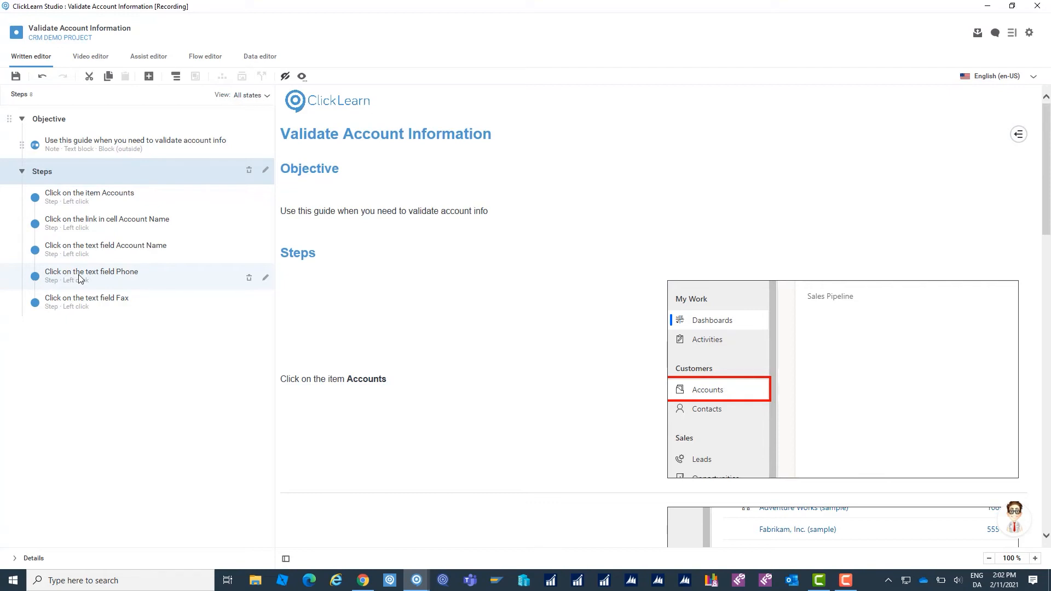
{"action": "mouse_move", "coordinate": [31, 57]}
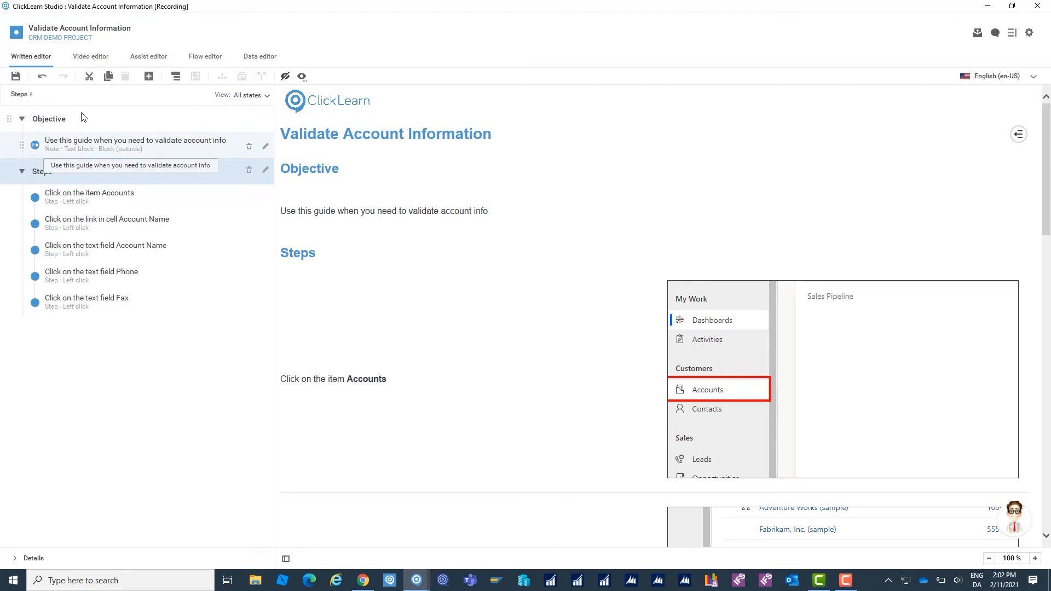
Play the recording's video preview and advance it to the Account Name link step.
{"action": "left_click", "coordinate": [91, 55]}
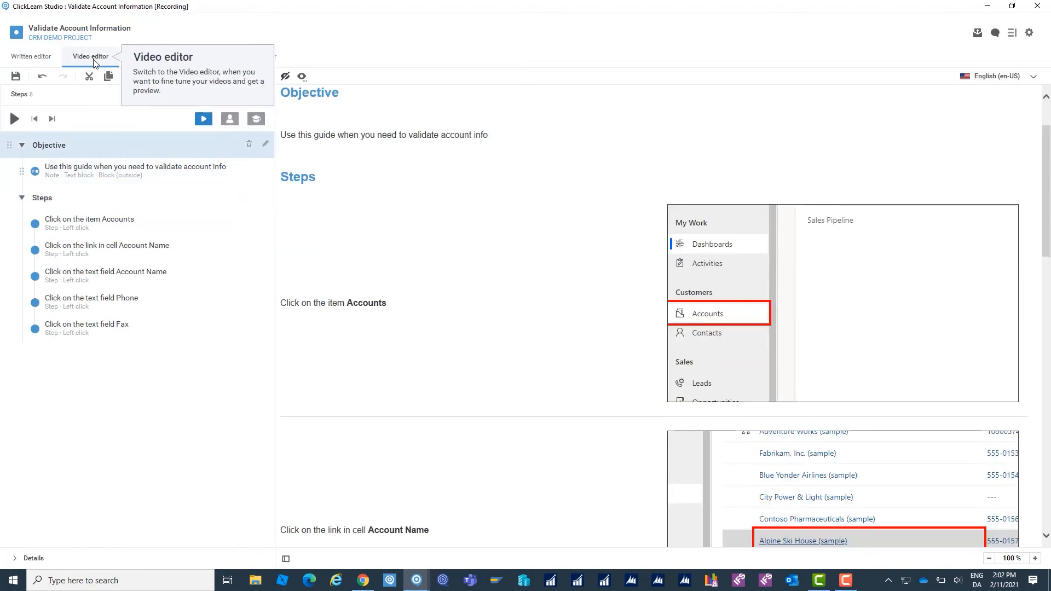
{"action": "left_click", "coordinate": [90, 56]}
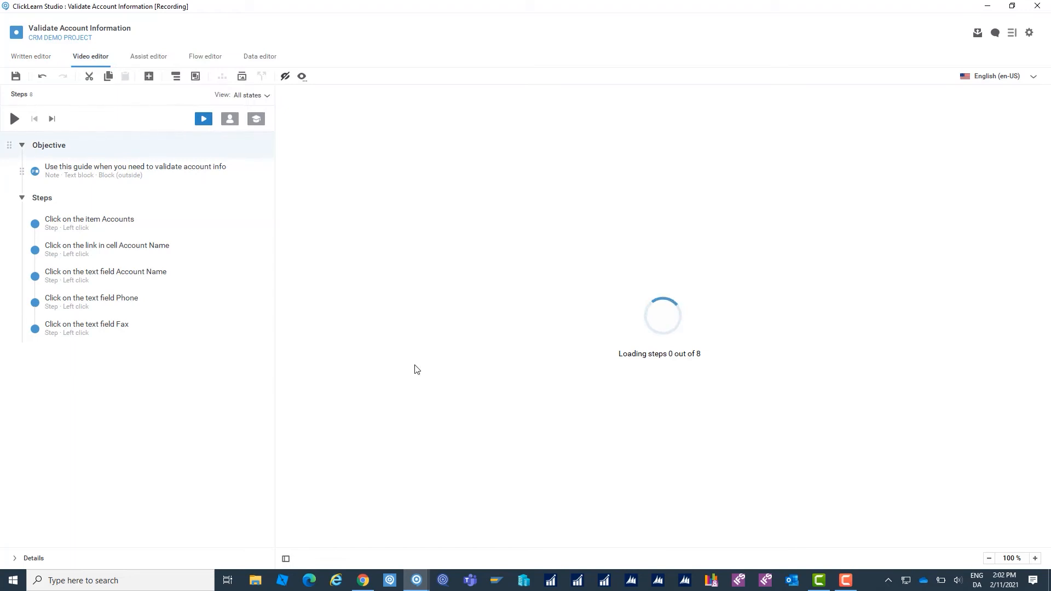
{"action": "mouse_move", "coordinate": [412, 367]}
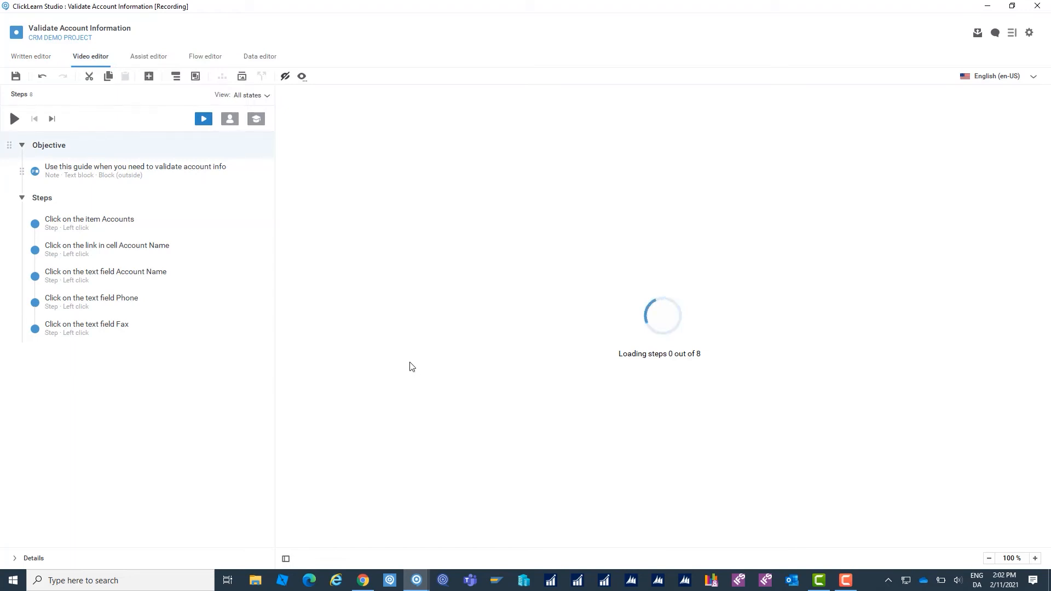
{"action": "mouse_move", "coordinate": [439, 387]}
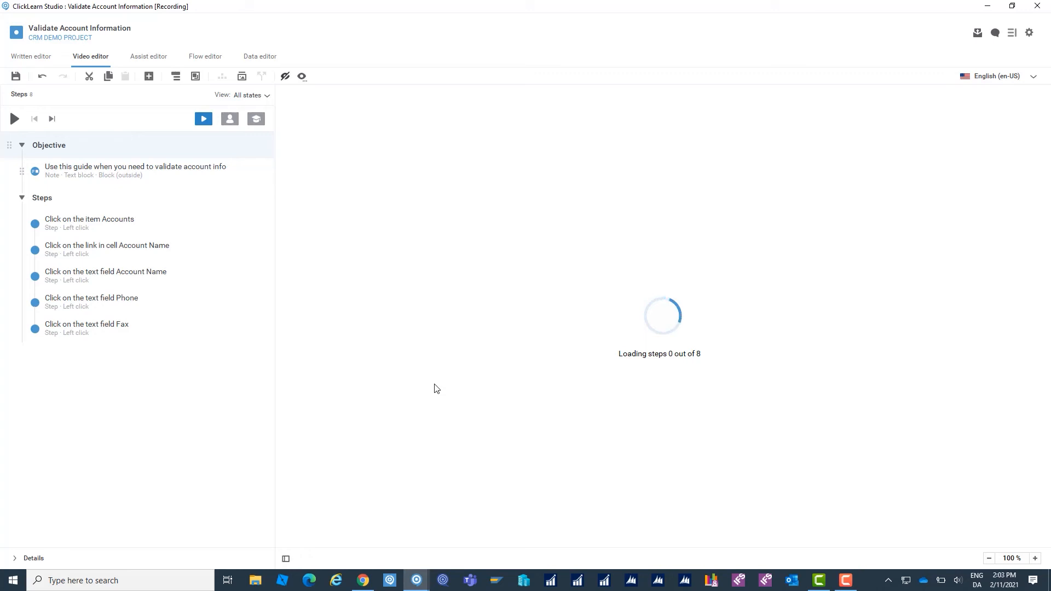
{"action": "mouse_move", "coordinate": [327, 249]}
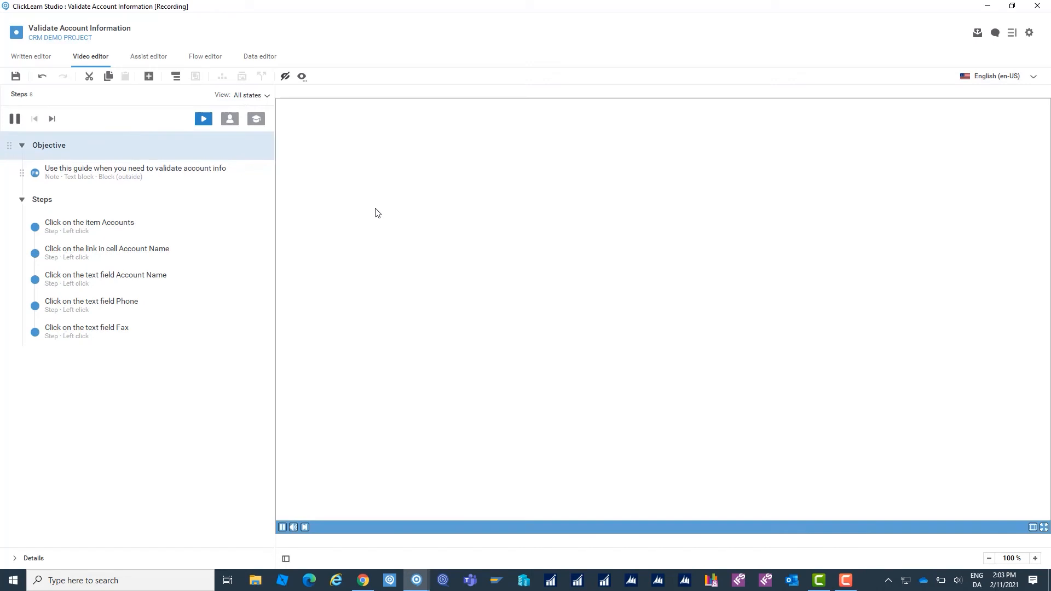
{"action": "left_click", "coordinate": [134, 172]}
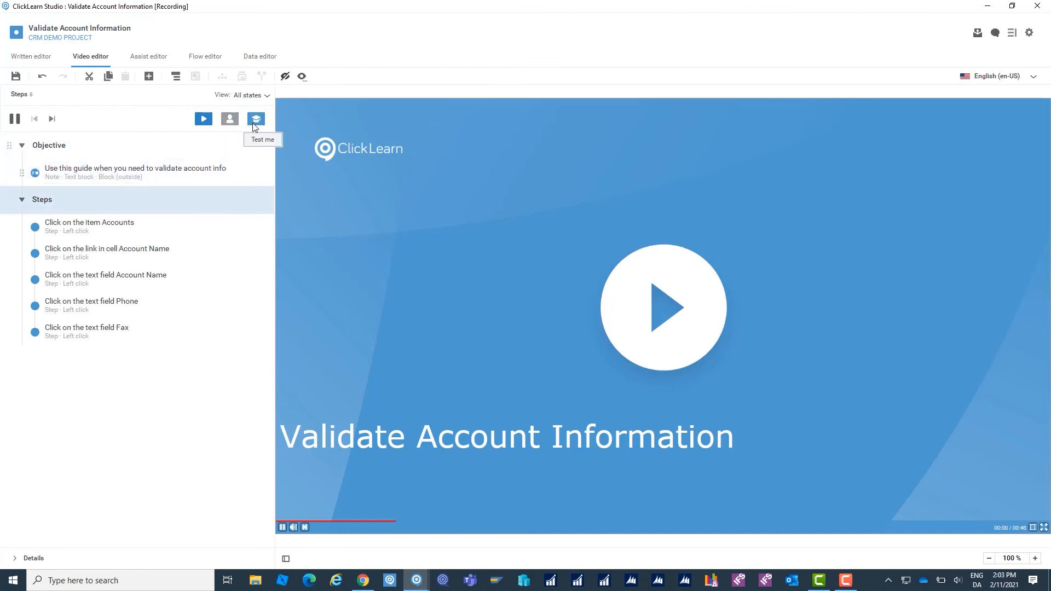
{"action": "left_click", "coordinate": [256, 119]}
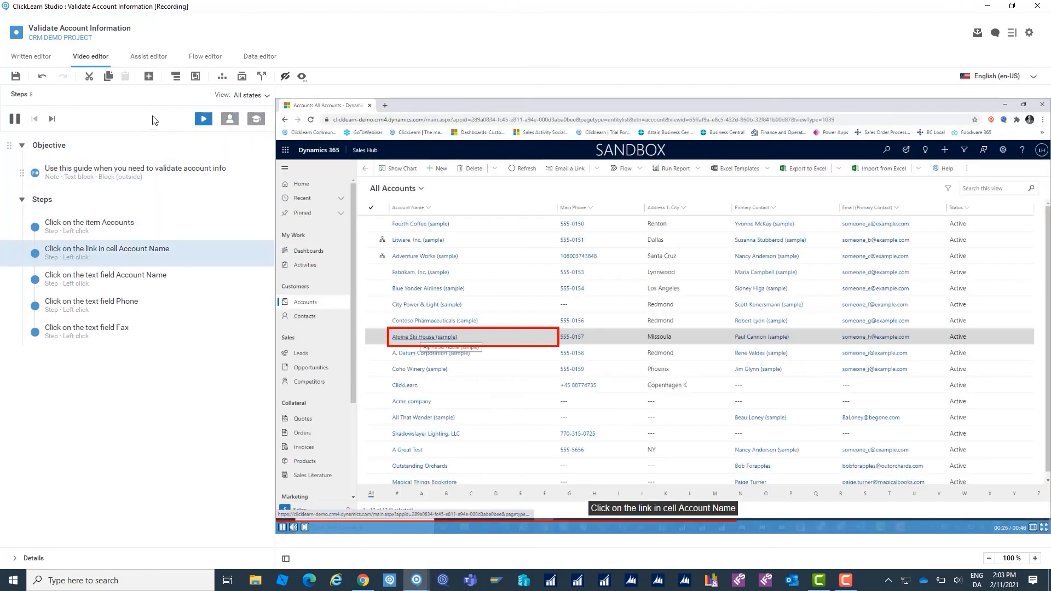
{"action": "mouse_move", "coordinate": [148, 56]}
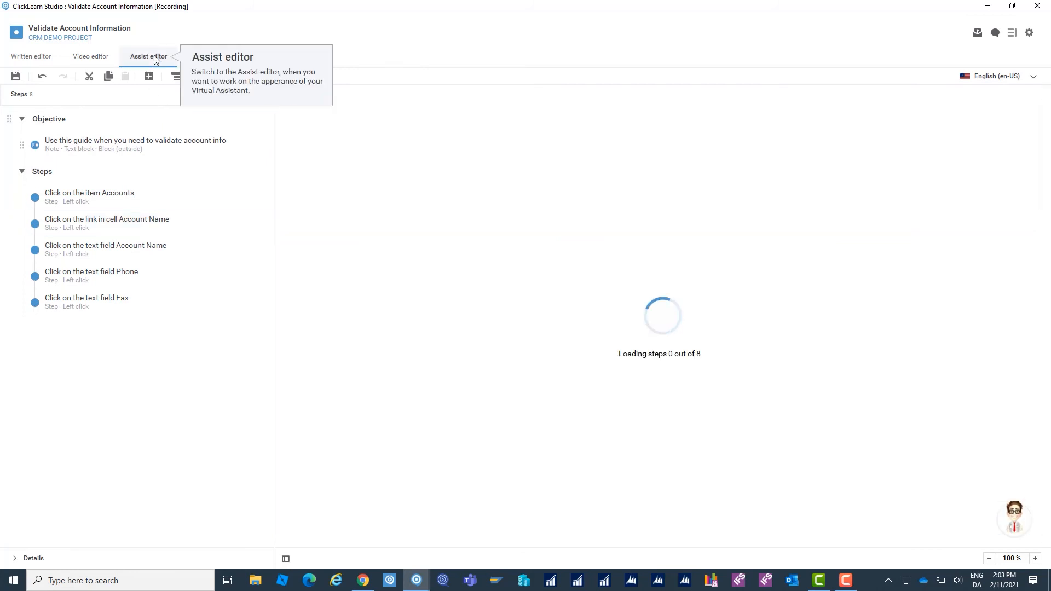
Preview the assistant bubbles over the CRM, advancing to the Account Name field step.
{"action": "left_click", "coordinate": [147, 55]}
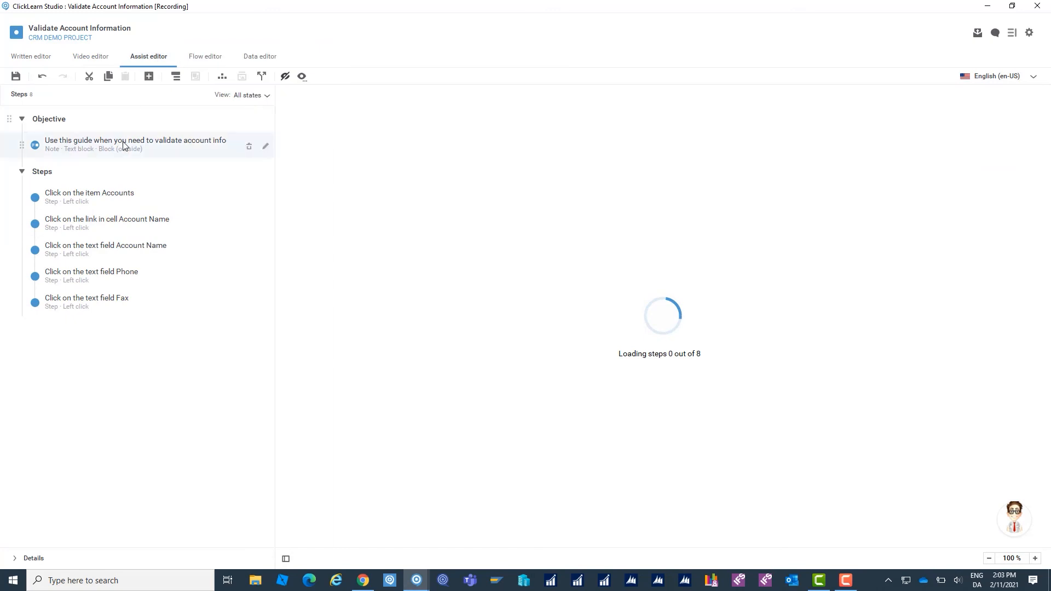
{"action": "mouse_move", "coordinate": [127, 145]}
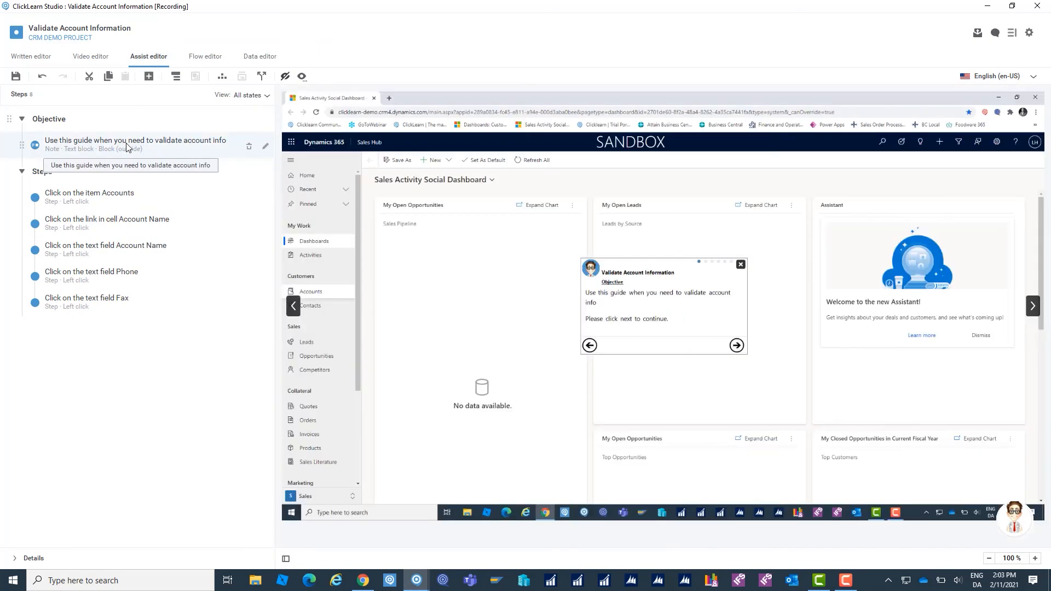
{"action": "left_click", "coordinate": [736, 345]}
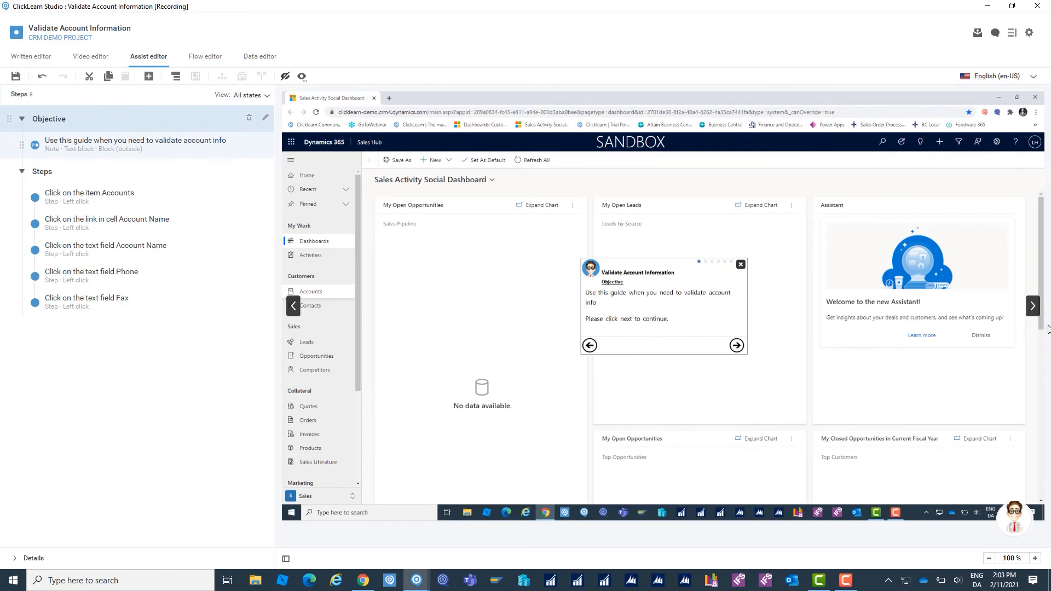
{"action": "left_click", "coordinate": [735, 345]}
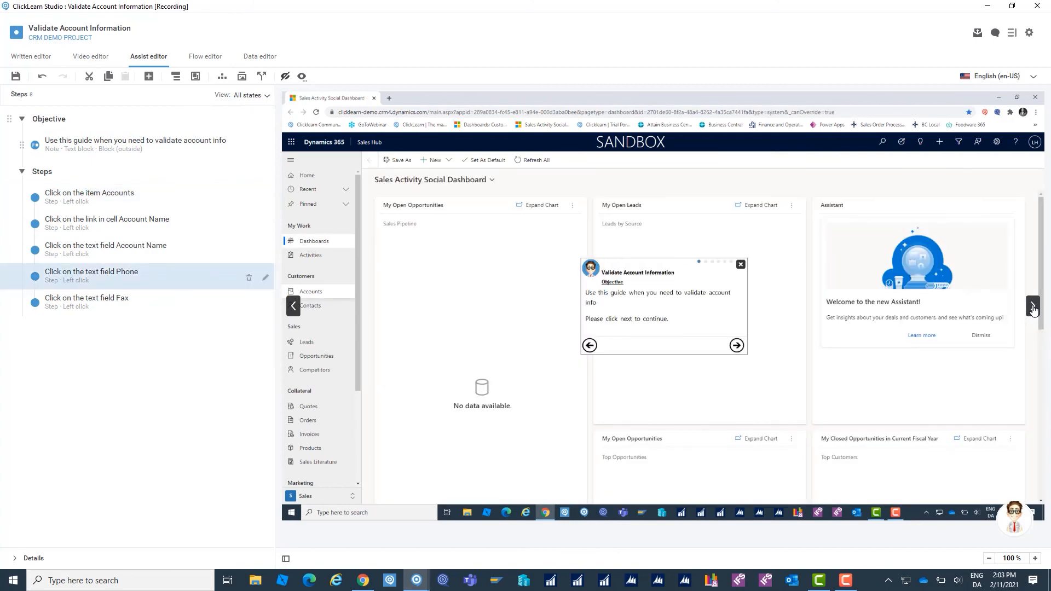
{"action": "left_click", "coordinate": [735, 345]}
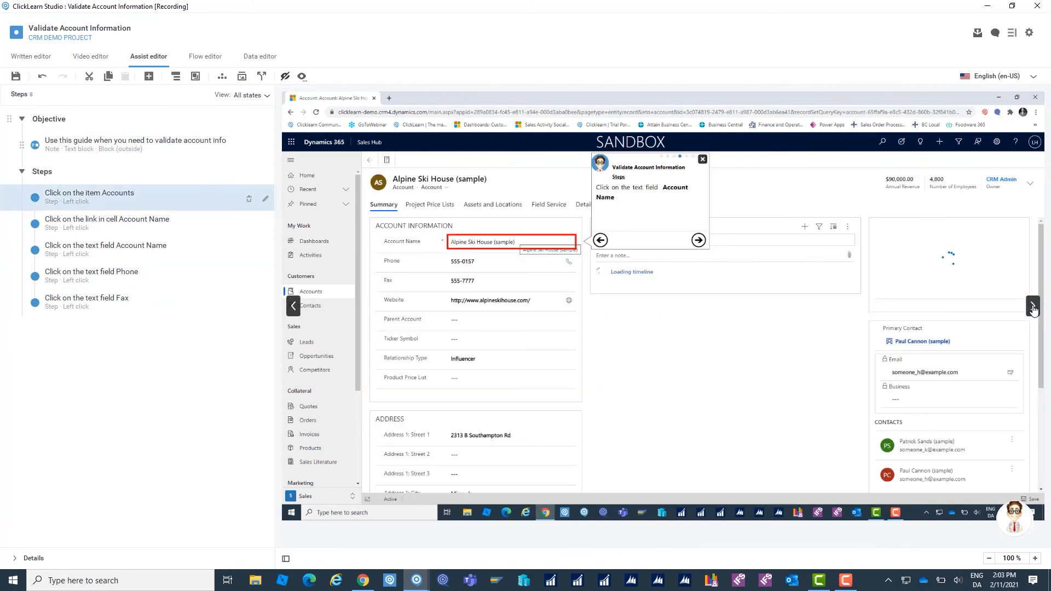